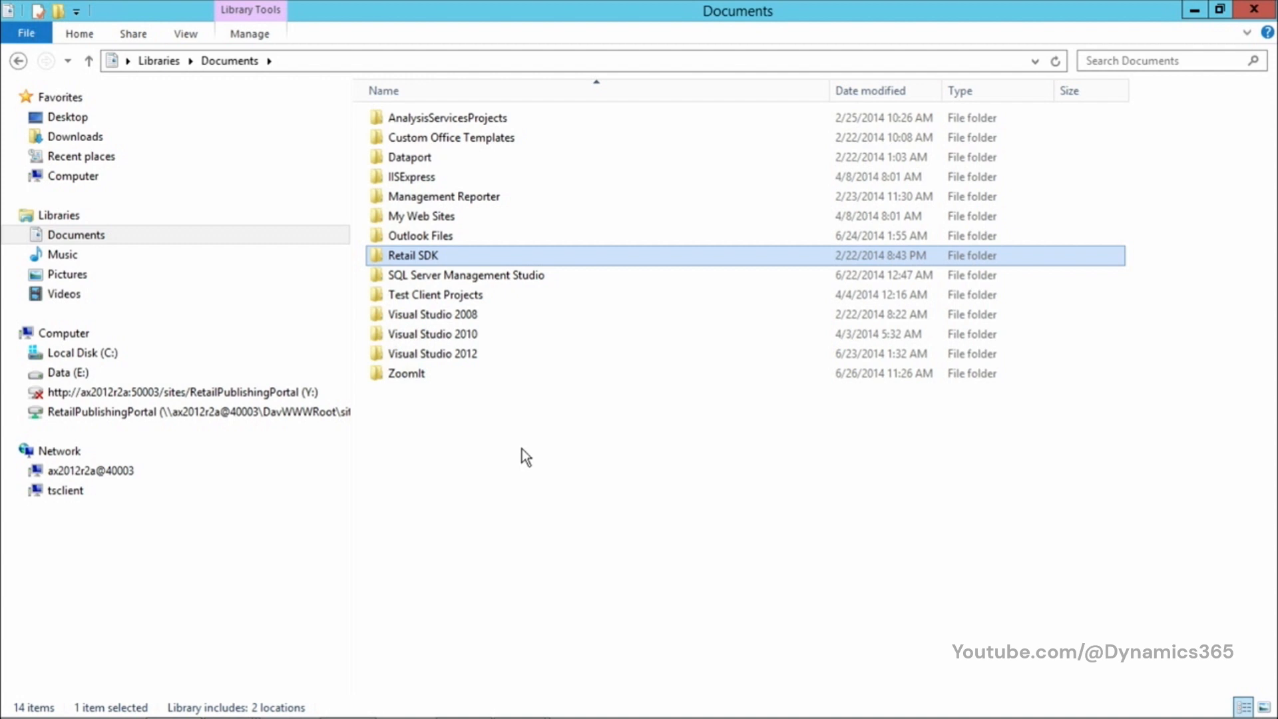
mouse_move(542, 424)
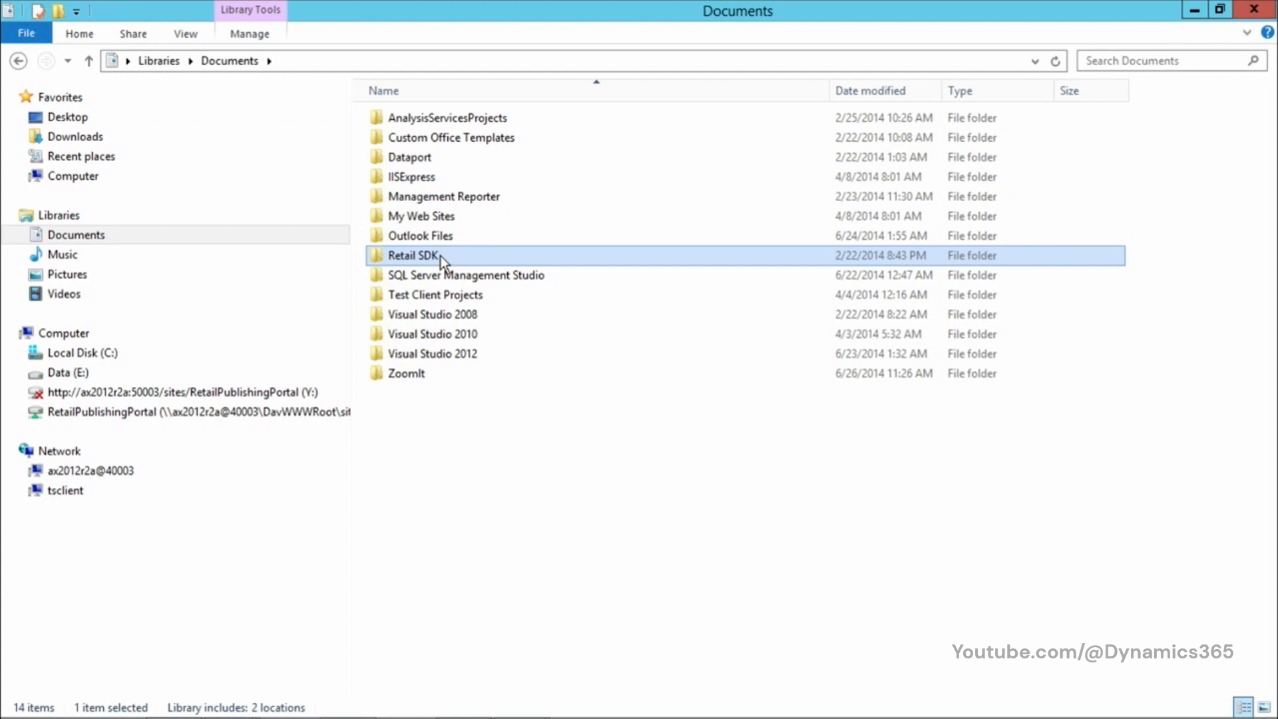
mouse_move(441, 257)
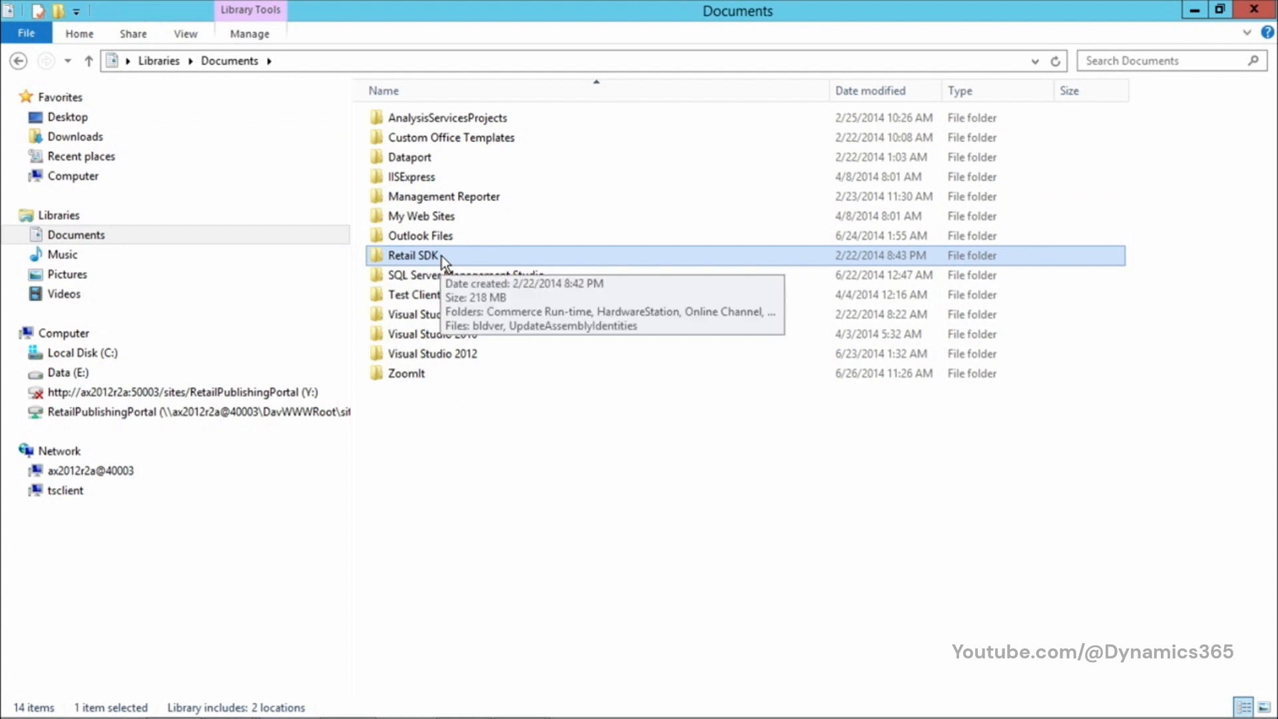
Navigate from the Documents library into Retail SDK's Online Channel folder.
double_click(414, 255)
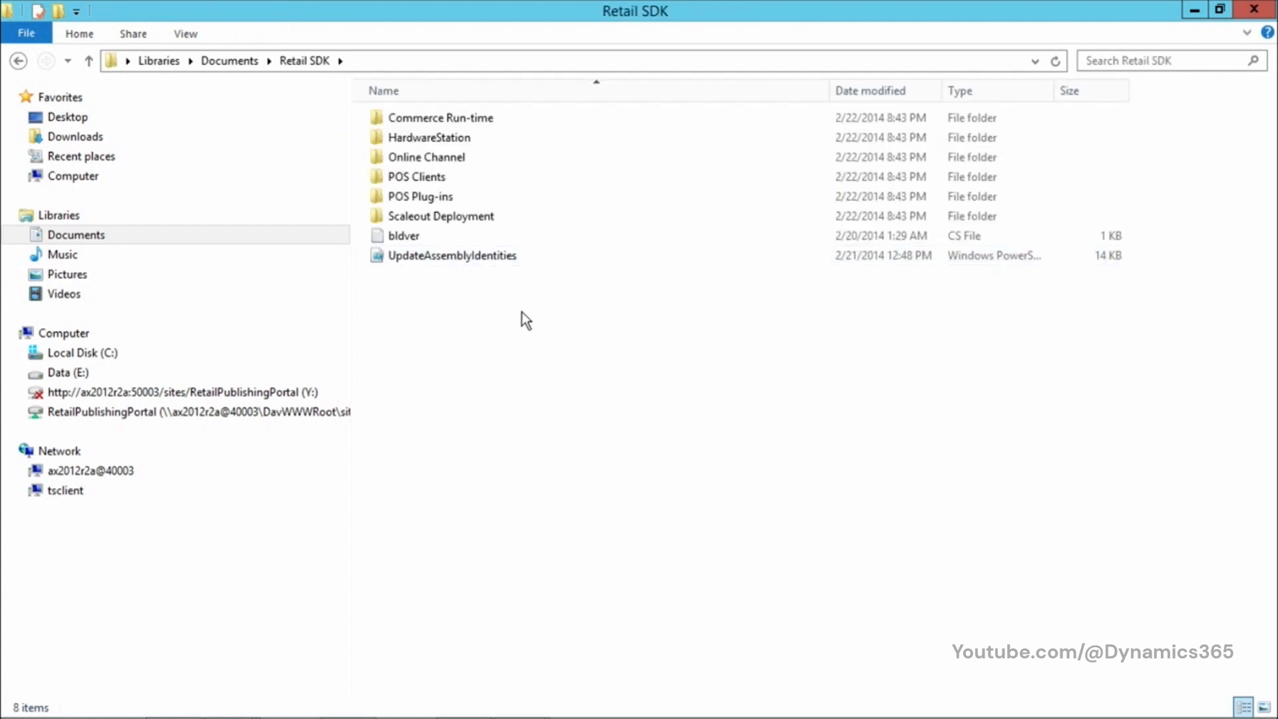
click(403, 236)
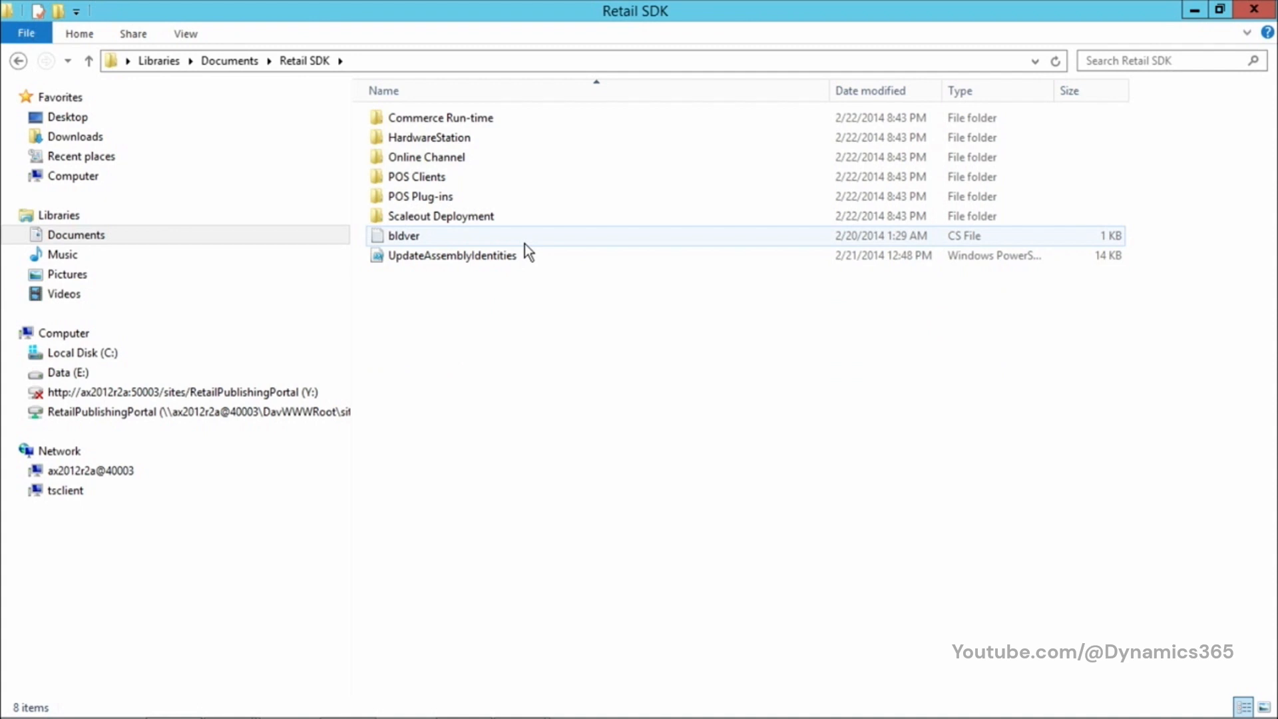
click(439, 117)
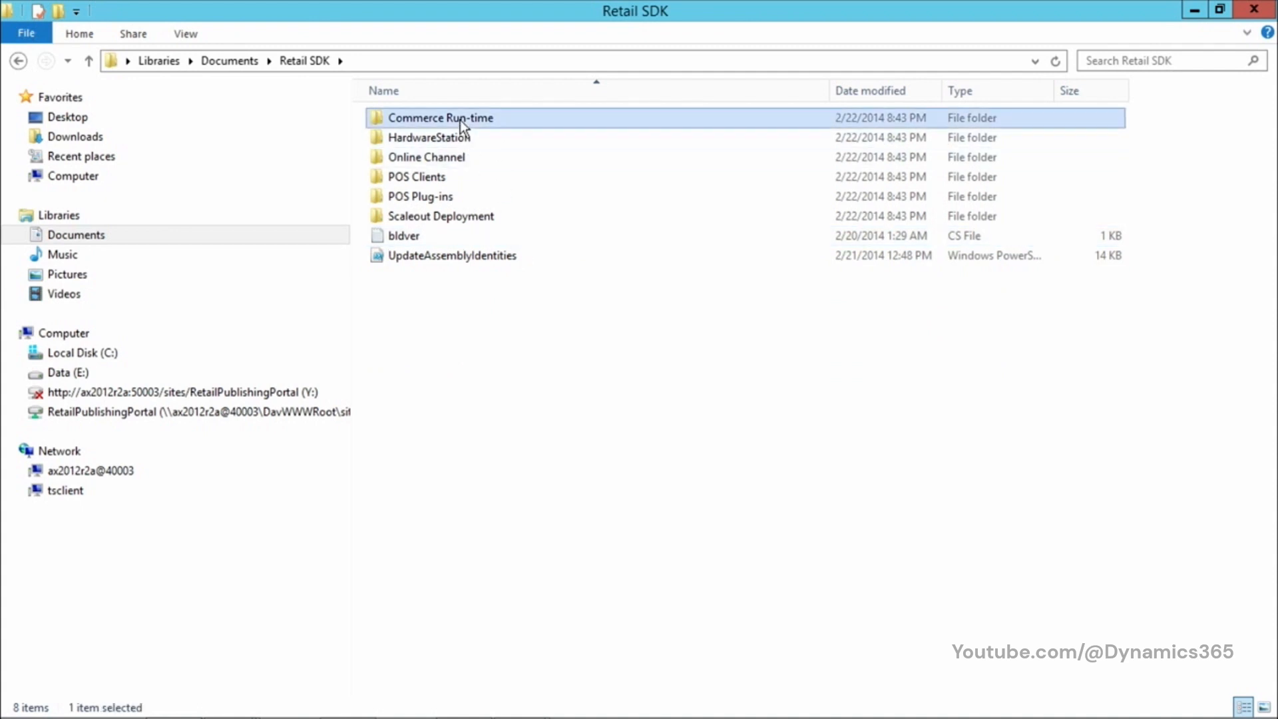
click(426, 157)
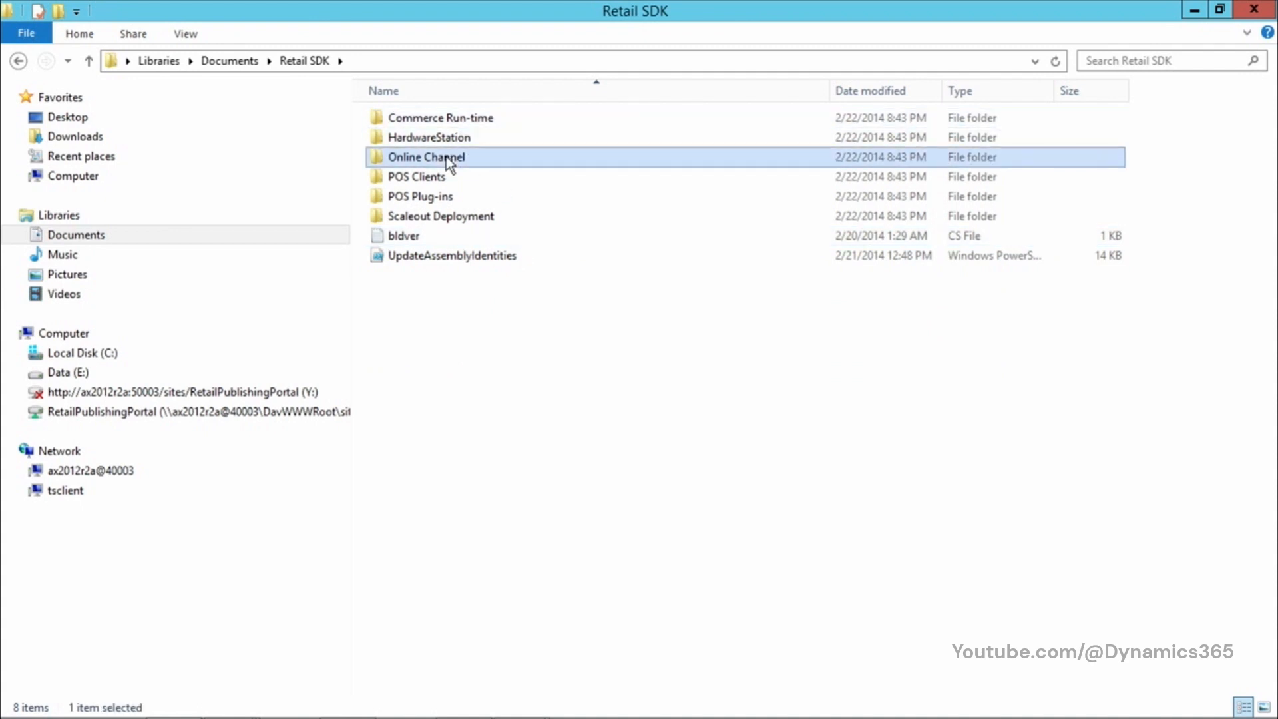
double_click(427, 157)
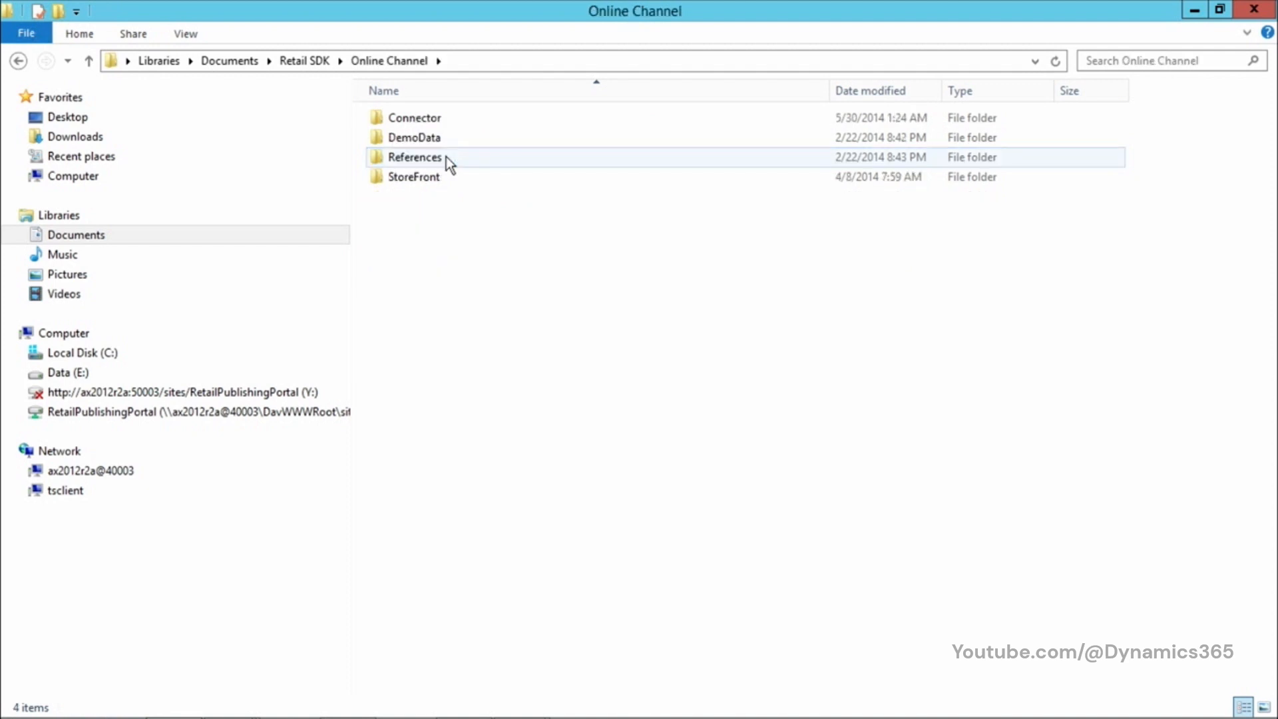
Enter the StoreFront folder to reveal its subfolders and the StoreFront solution file.
click(414, 177)
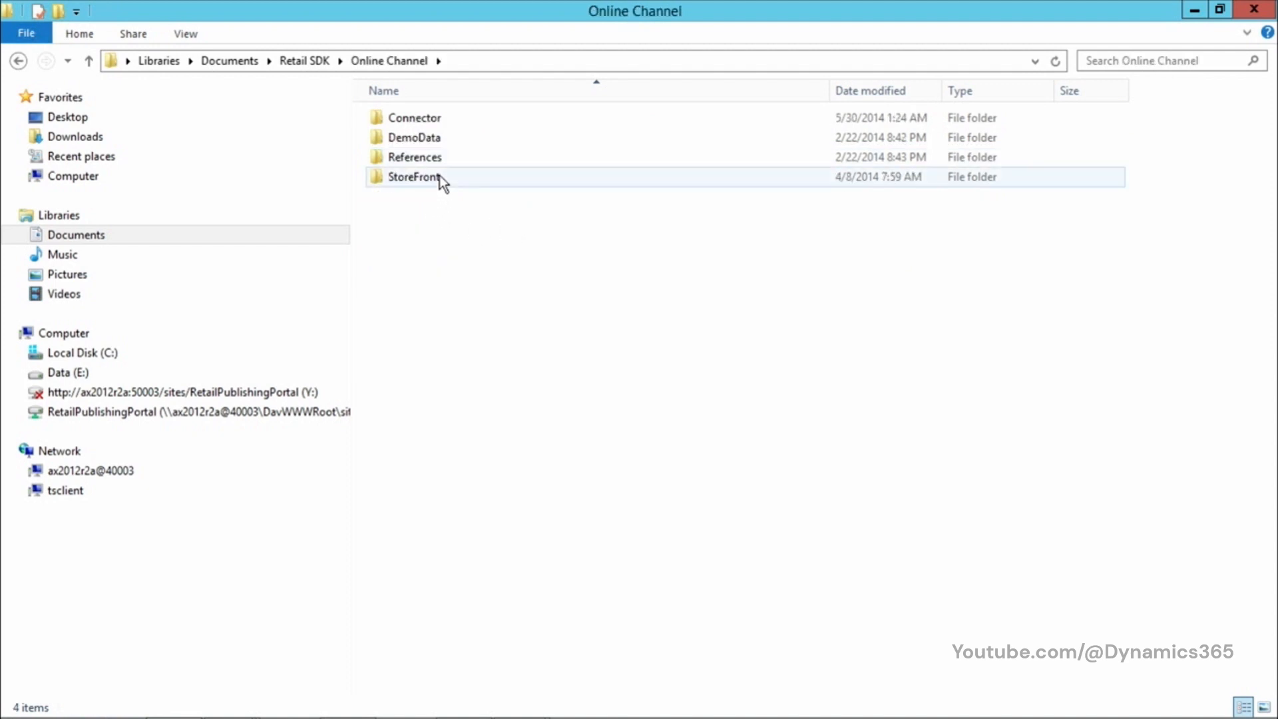
click(416, 177)
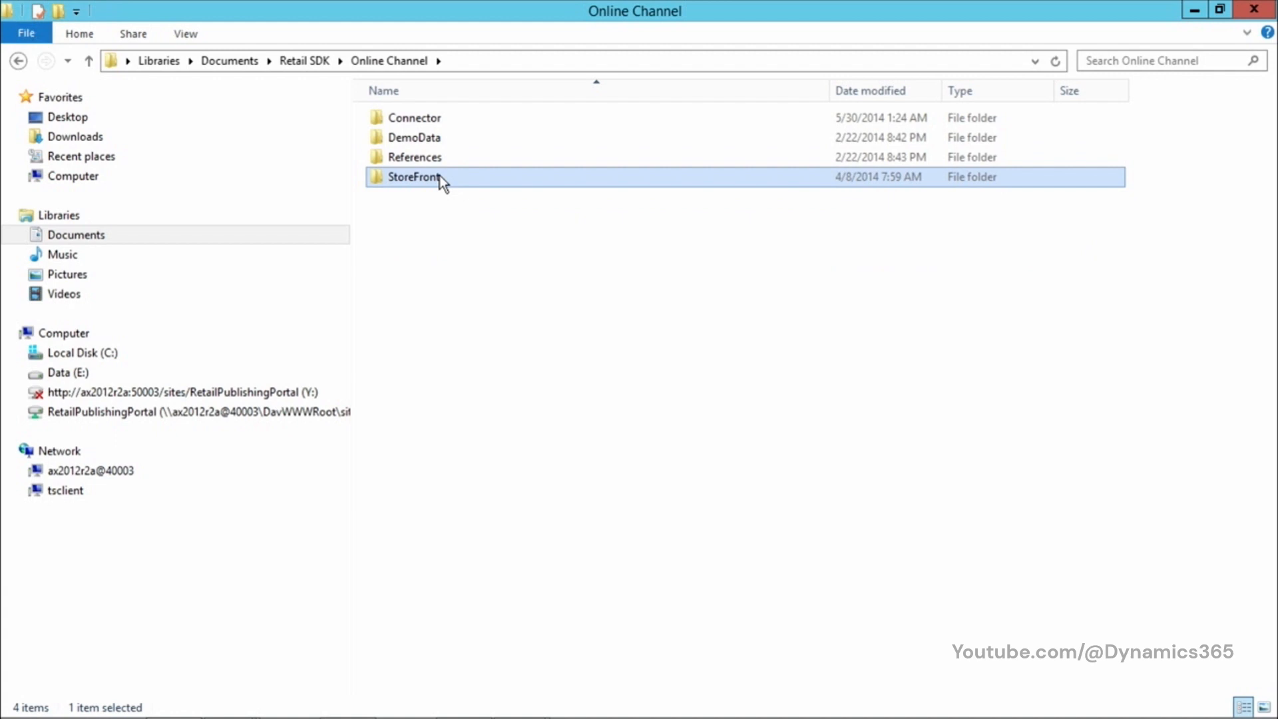
double_click(416, 177)
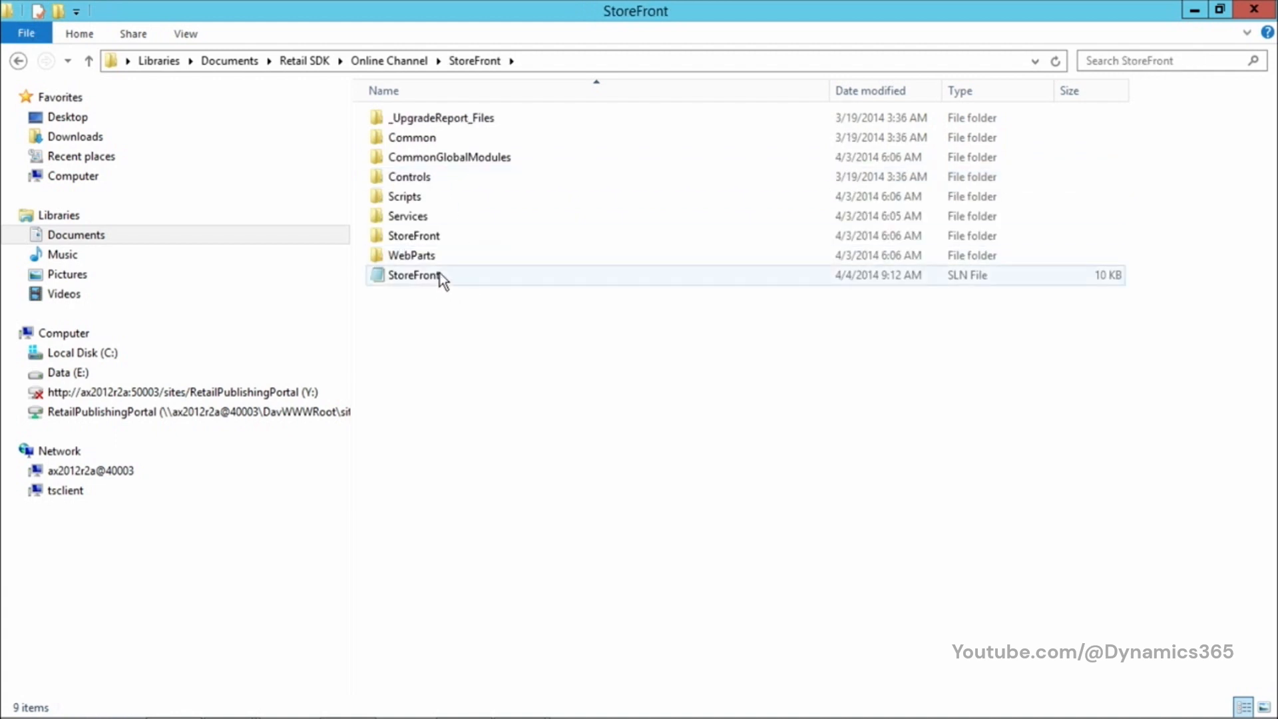
Load StoreFront.sln in Microsoft Visual Studio 2012 via Open with, listing its seven projects.
right_click(414, 274)
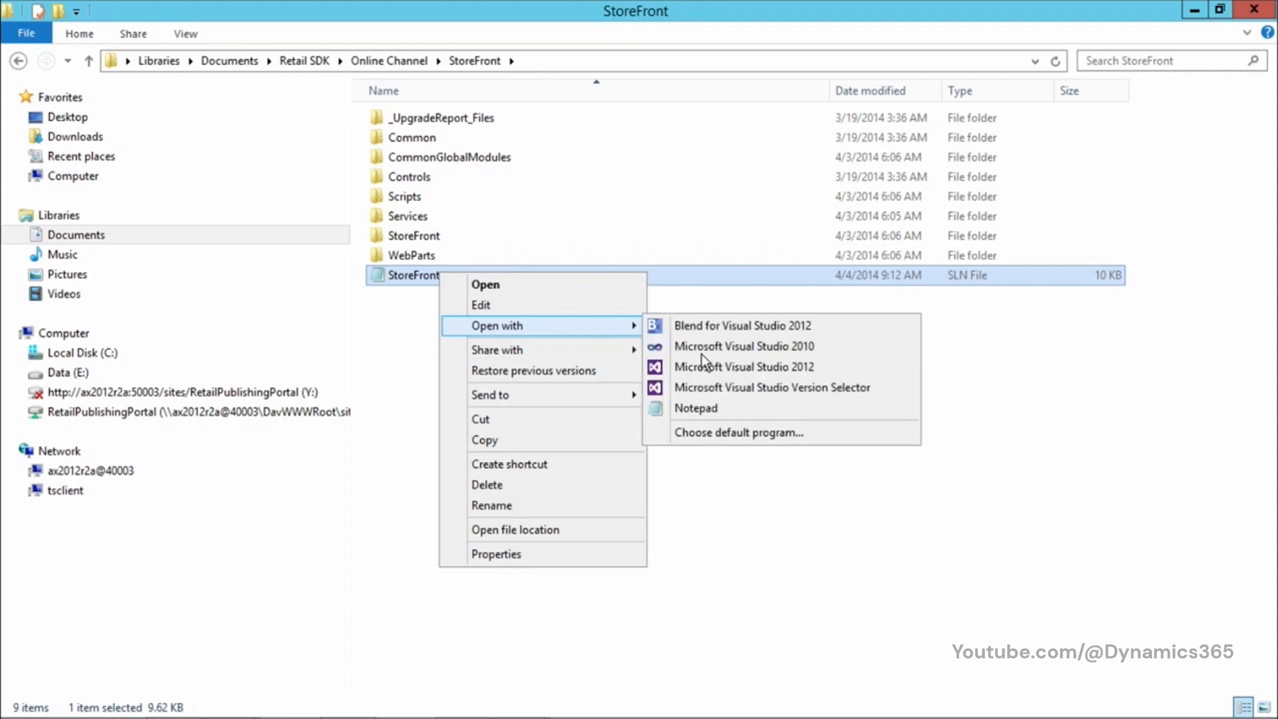
mouse_move(743, 368)
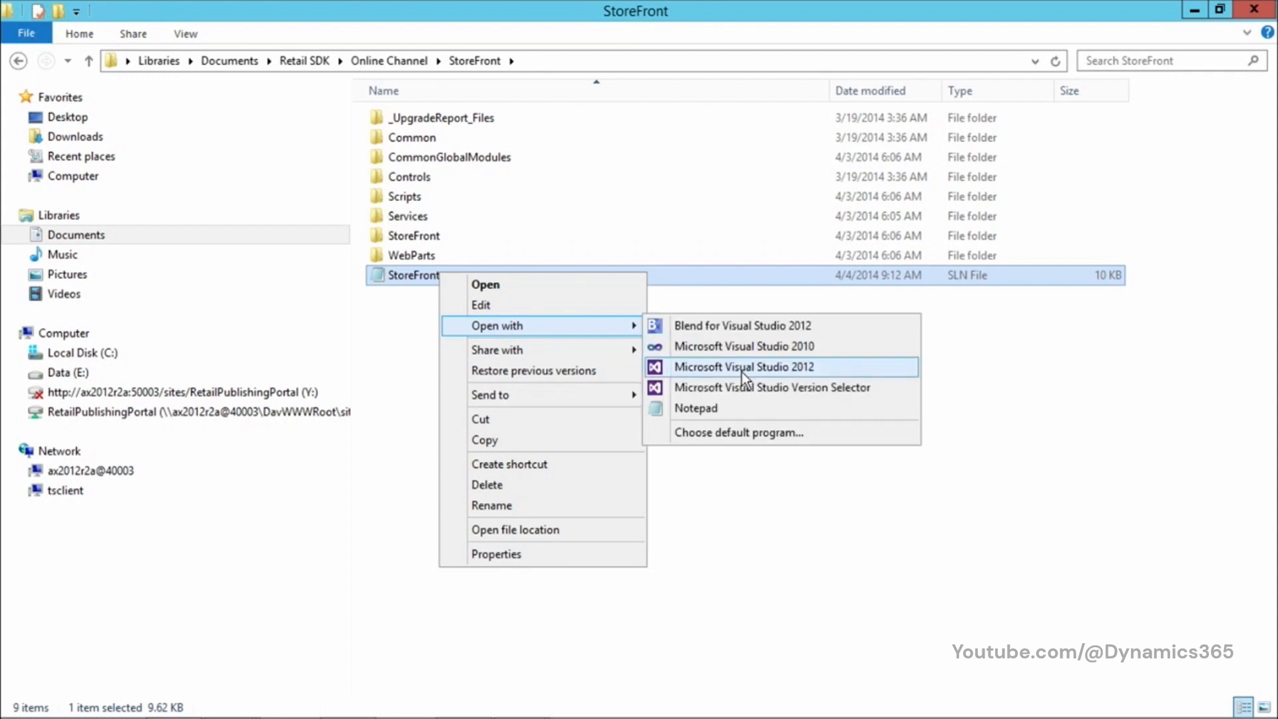
mouse_move(745, 380)
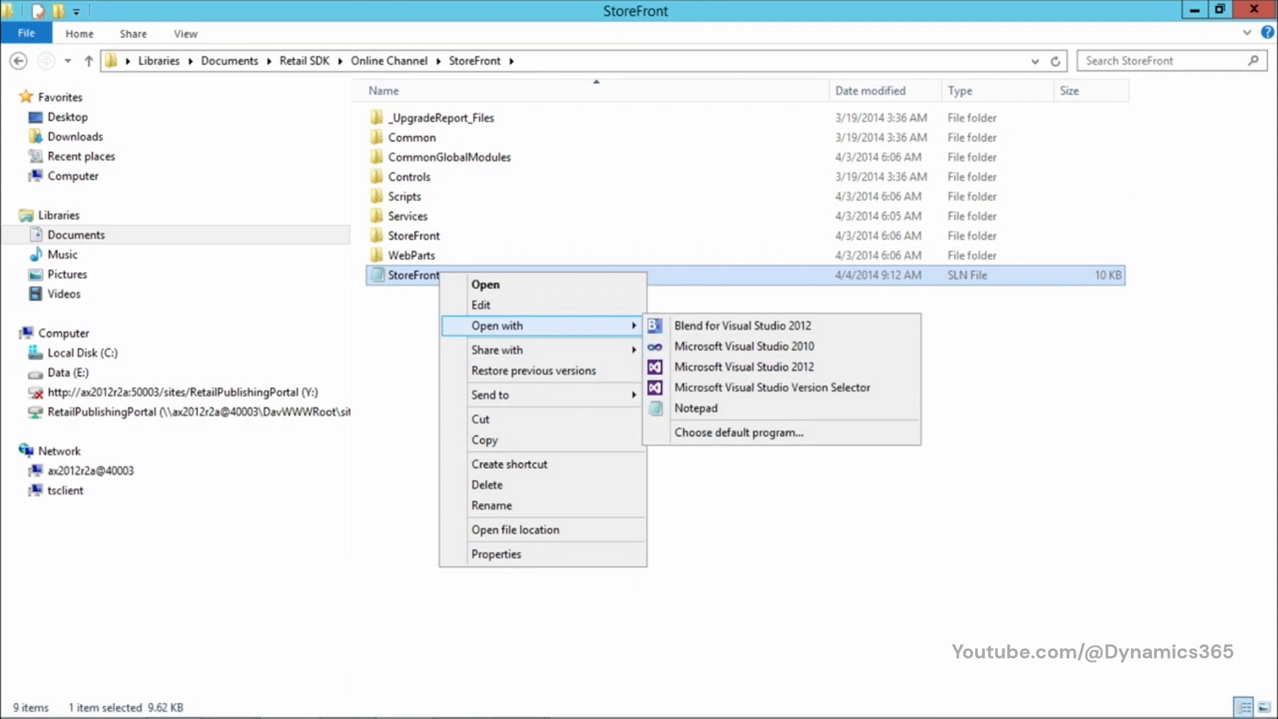
click(743, 366)
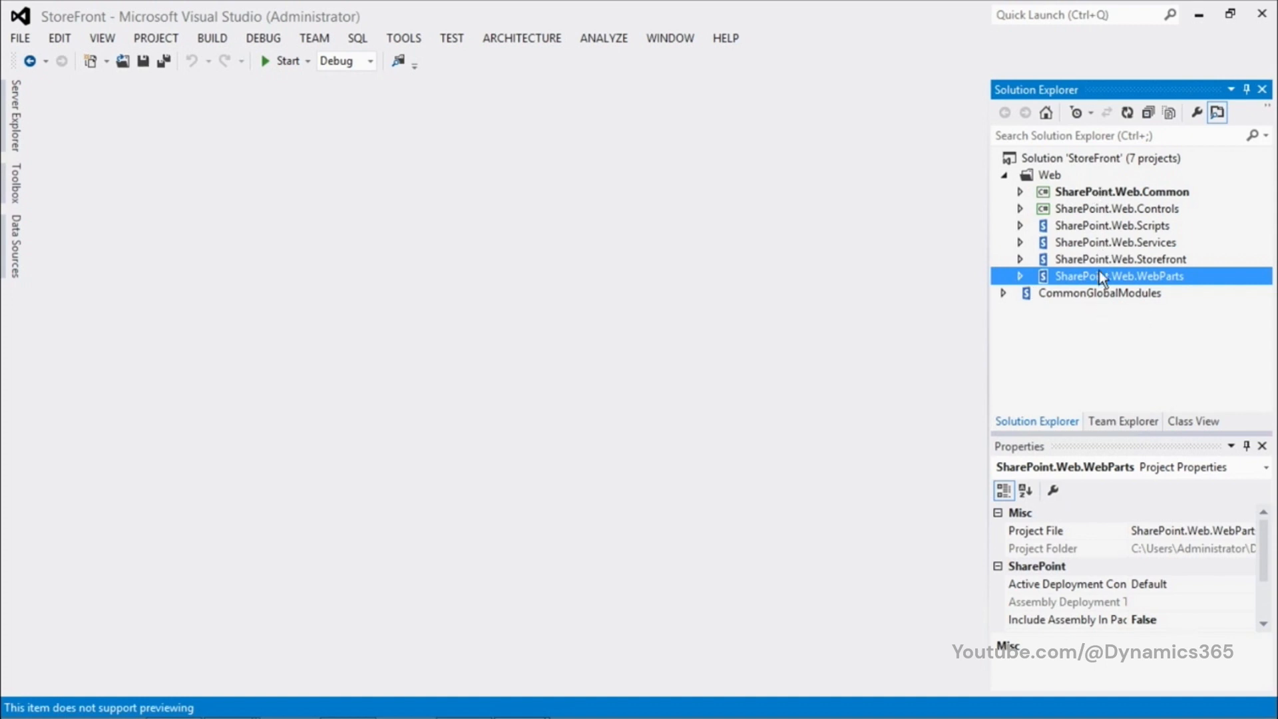
mouse_move(1024, 288)
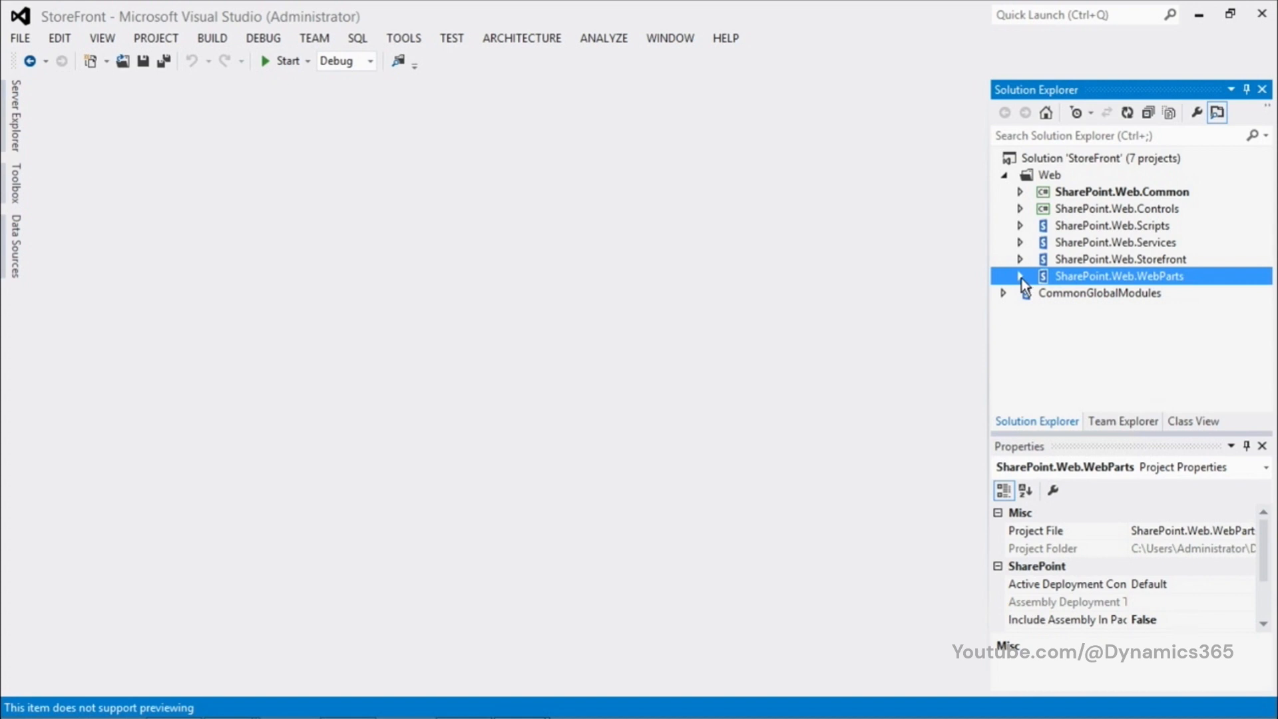
Expand SharePoint.Web.WebParts and its Register web part to show Elements.xml, Register.ascx and Register.webpart.
click(1020, 276)
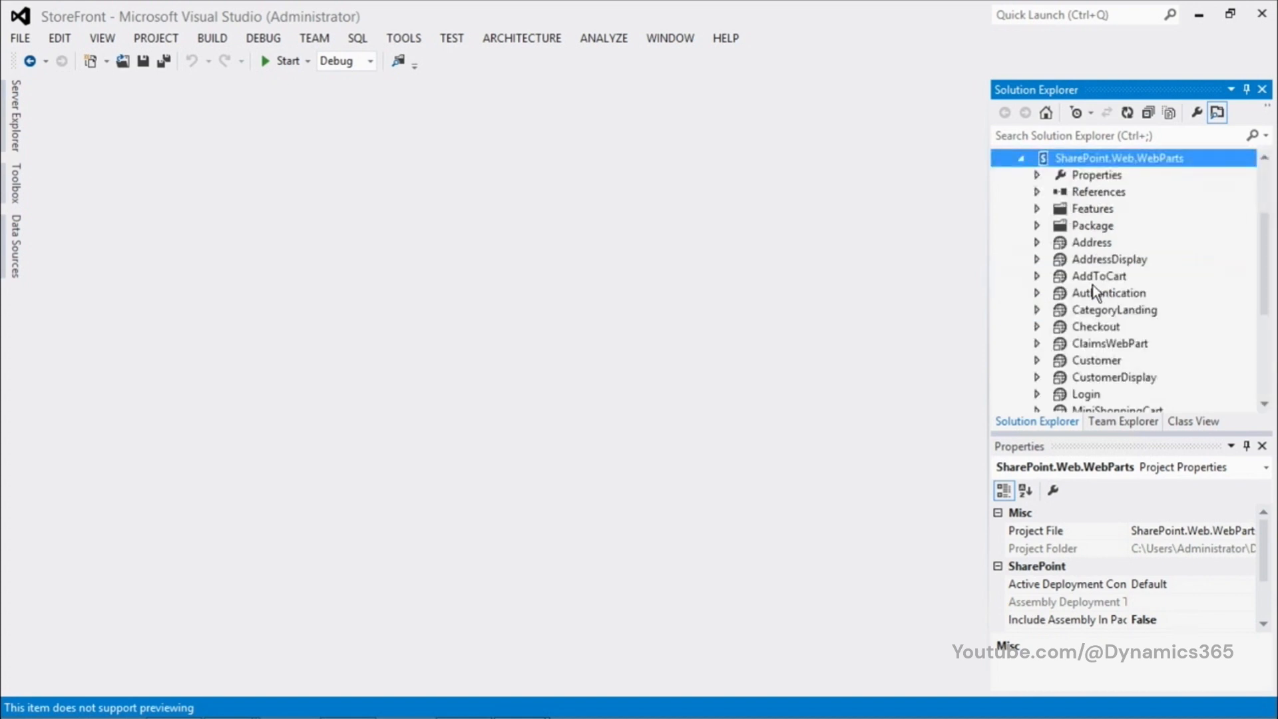
scroll(up, 3)
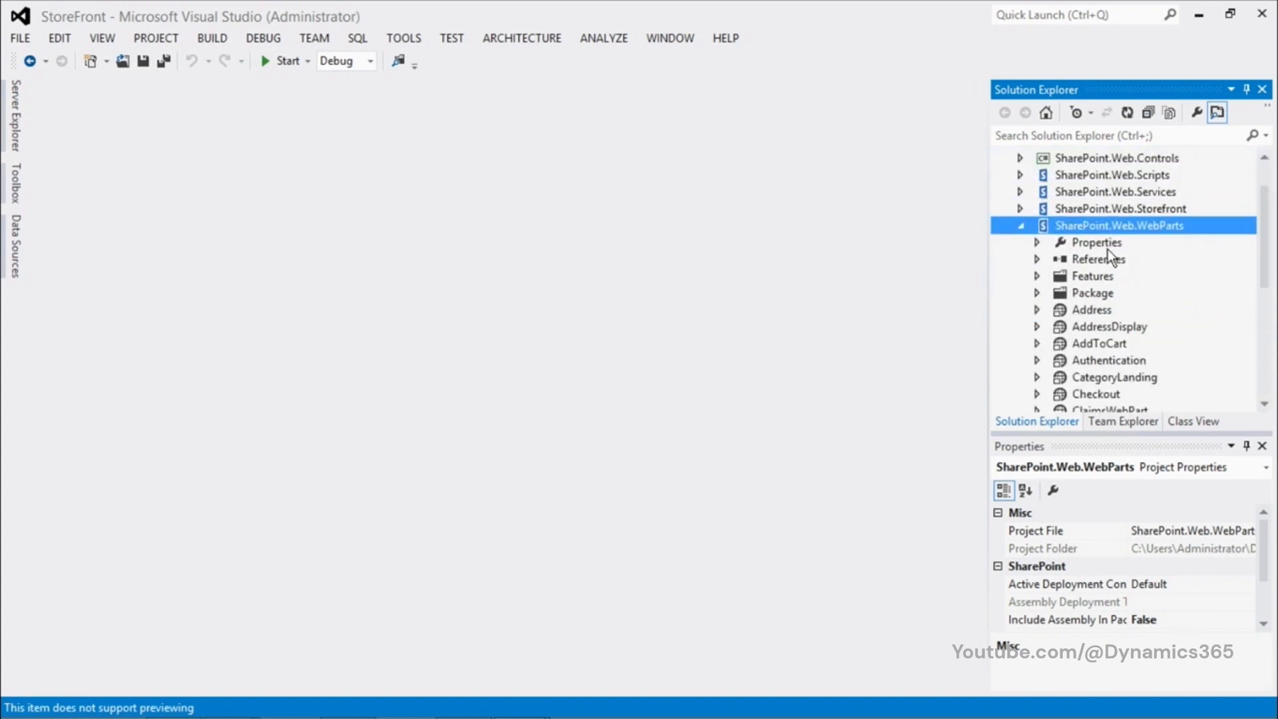
mouse_move(1181, 238)
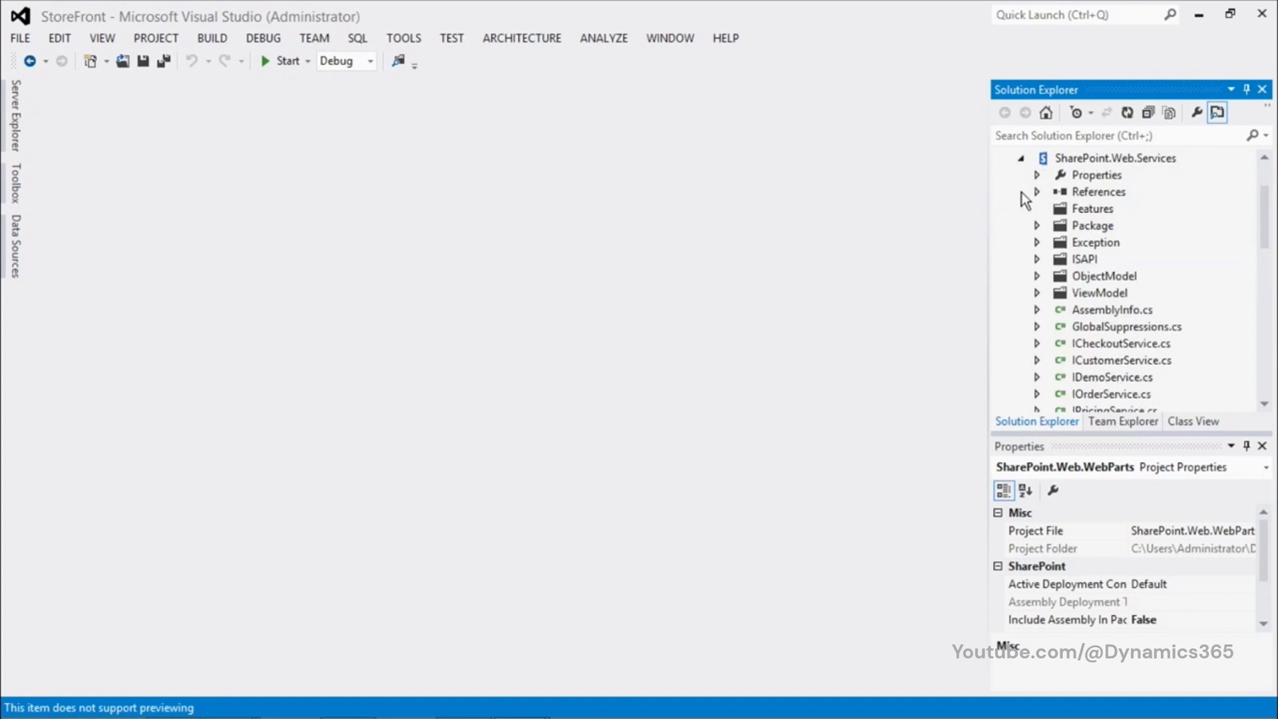
mouse_move(1128, 173)
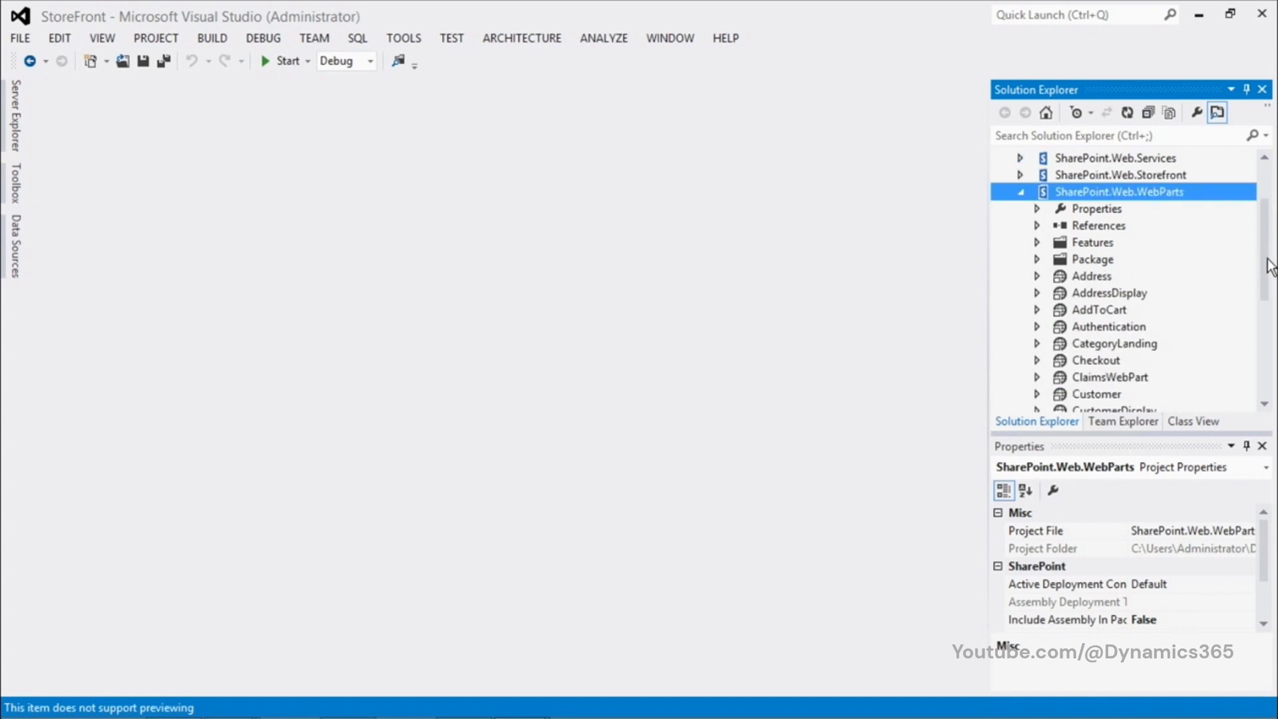
scroll(down, 3)
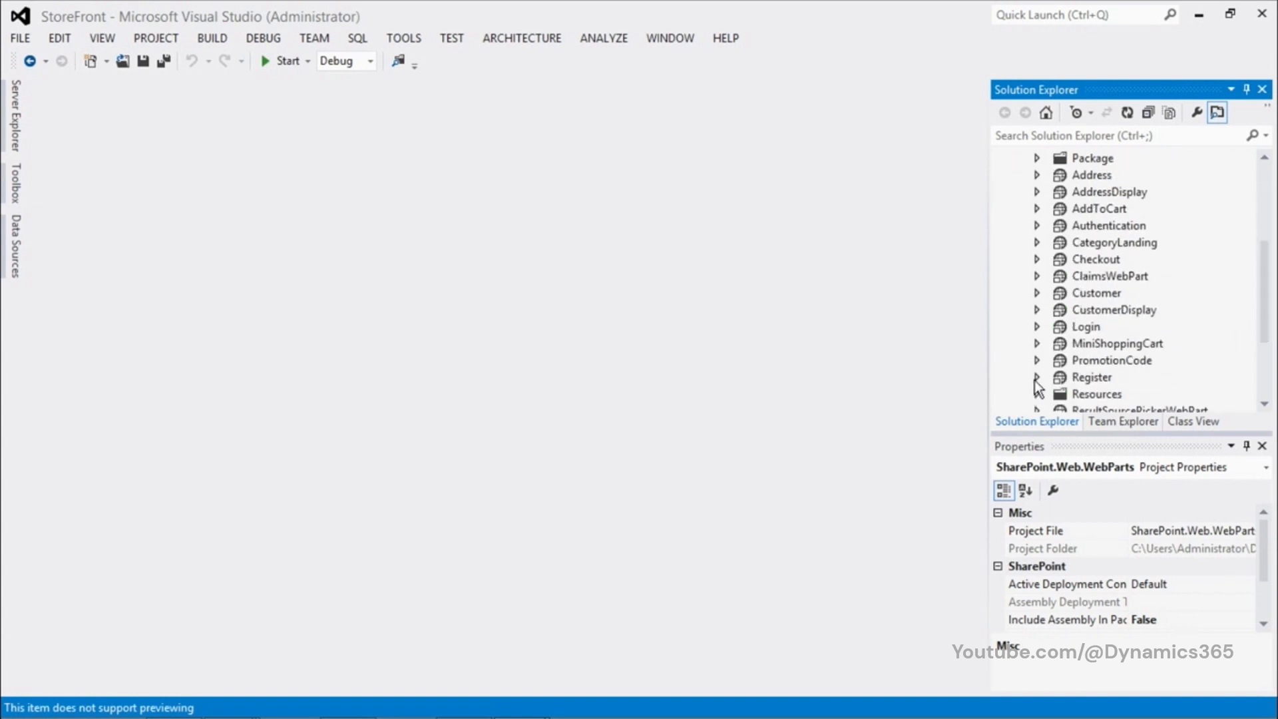
click(1037, 377)
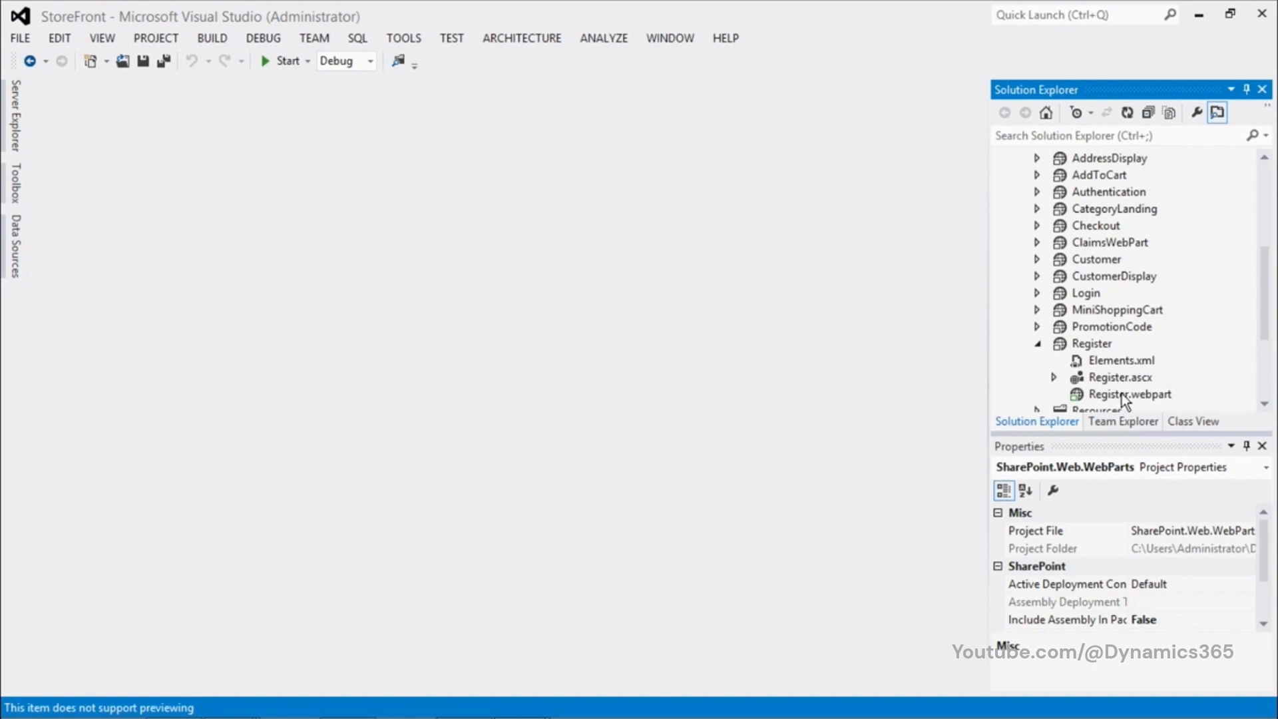
Show Register.ascx's ASP.NET registration-wizard markup in the Source editor.
double_click(1121, 377)
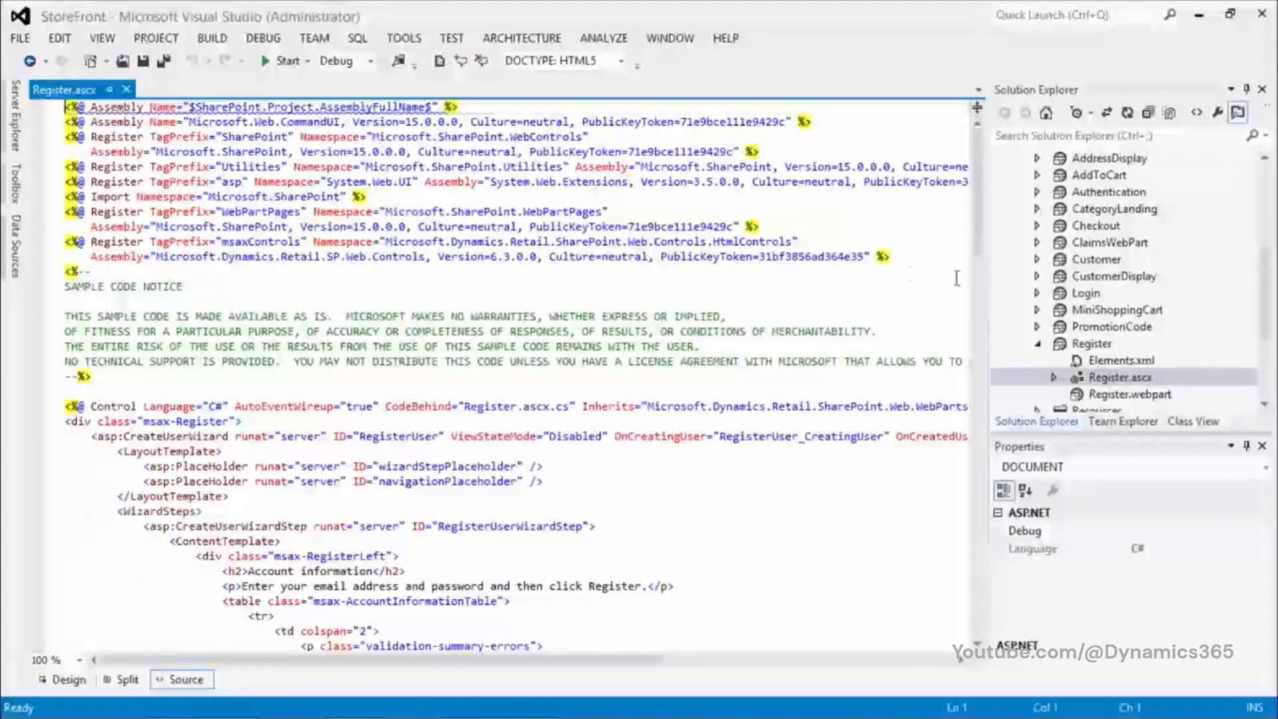
click(1102, 377)
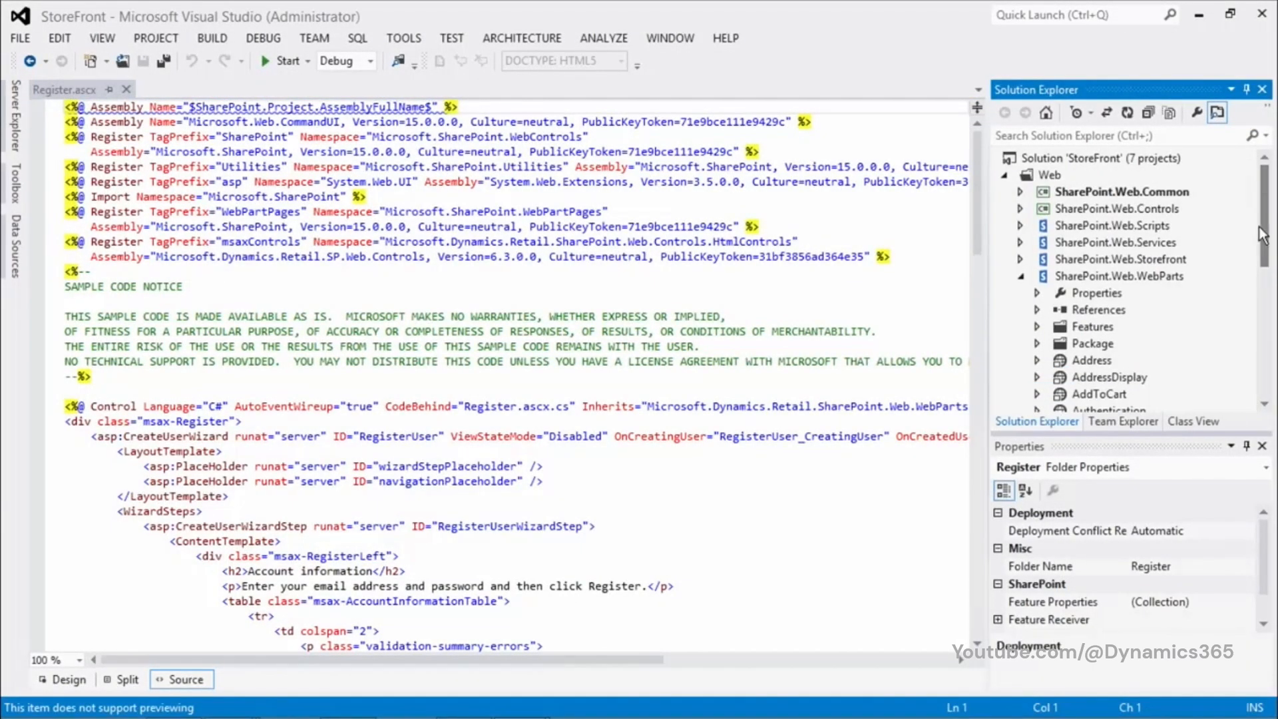
mouse_move(1200, 14)
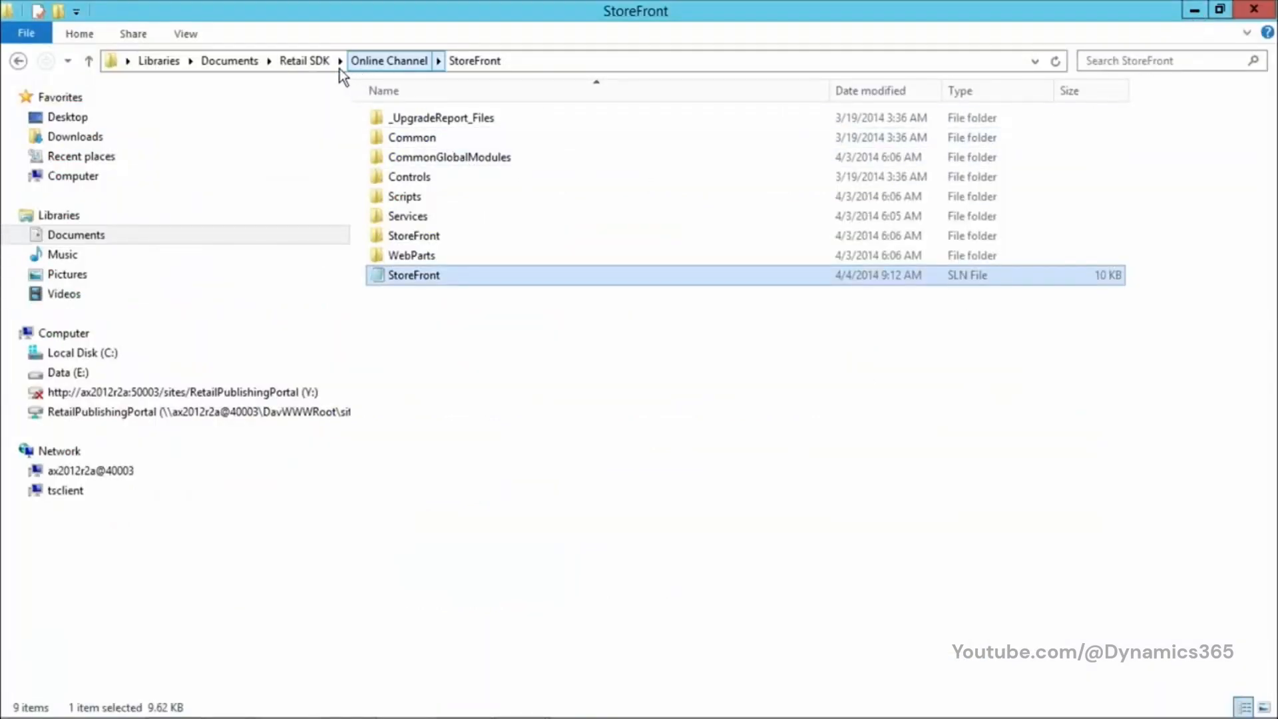
Navigate from Documents through Retail SDK and Commerce Run-time into the Services folder listing.
click(229, 60)
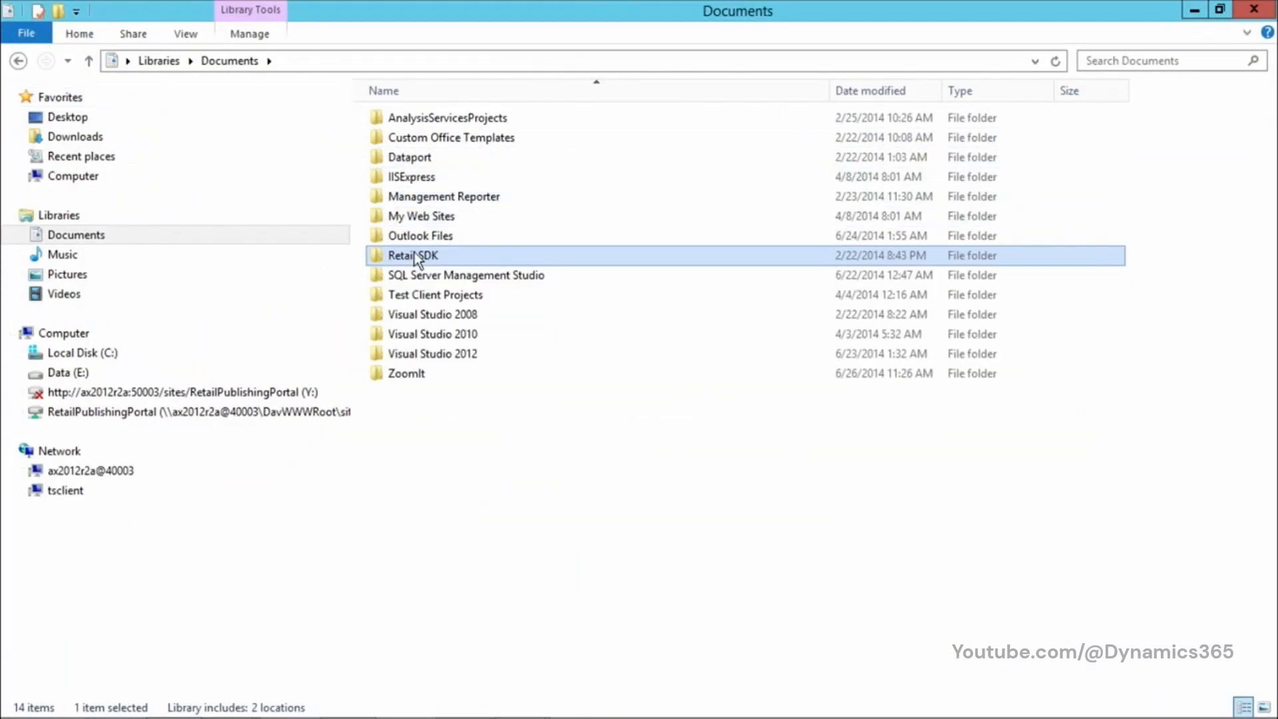
double_click(412, 255)
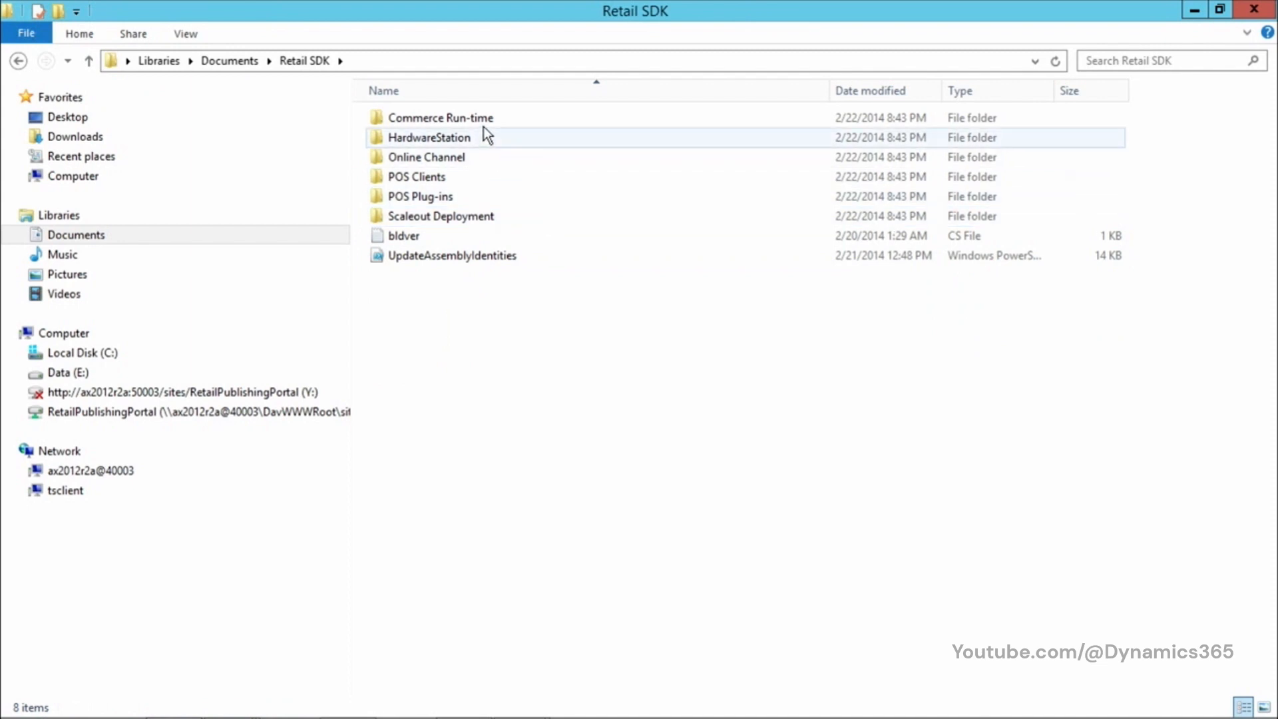
double_click(441, 118)
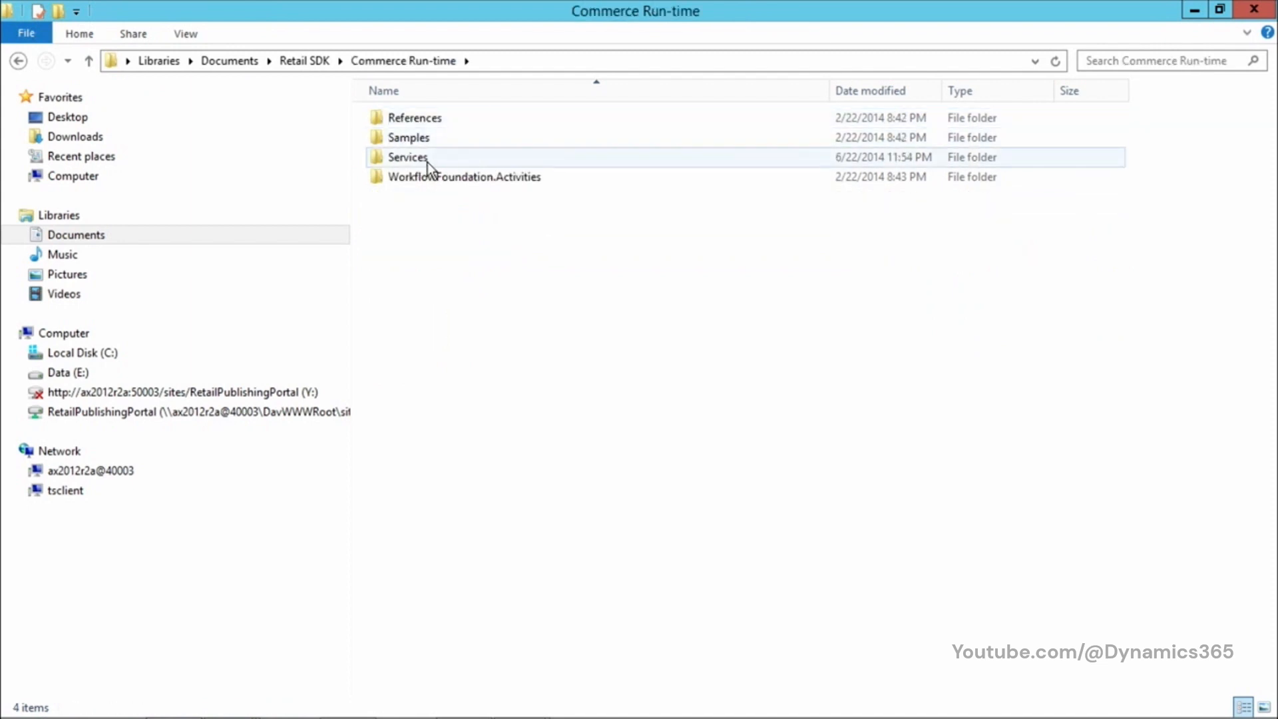
double_click(406, 158)
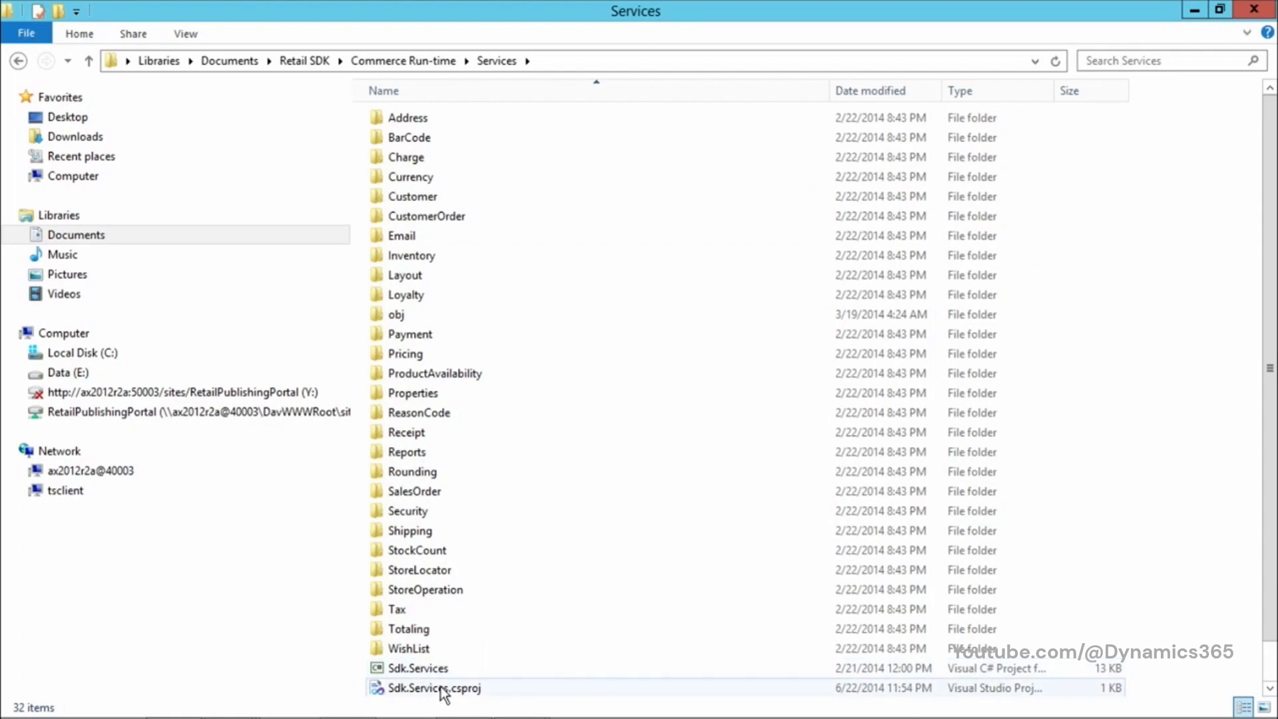
scroll(down, 3)
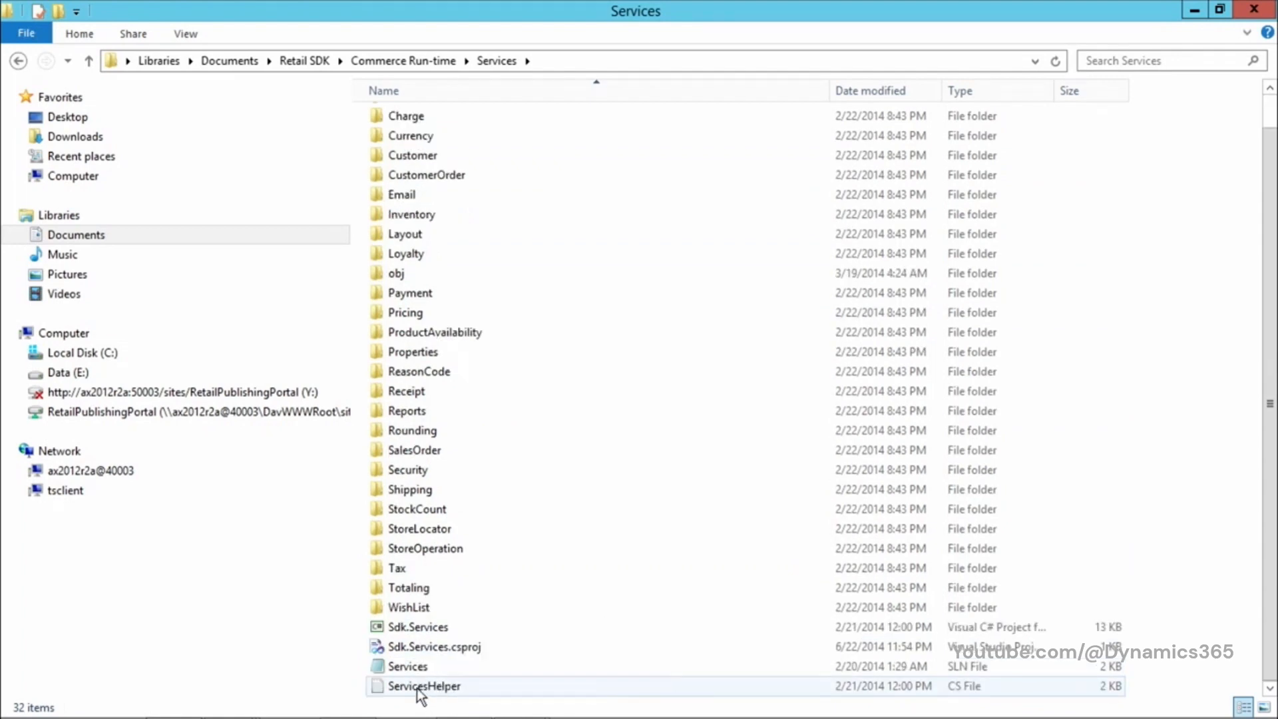
Load Services.sln in Visual Studio 2012 and bring its window forward with Discount.cs shown.
right_click(405, 666)
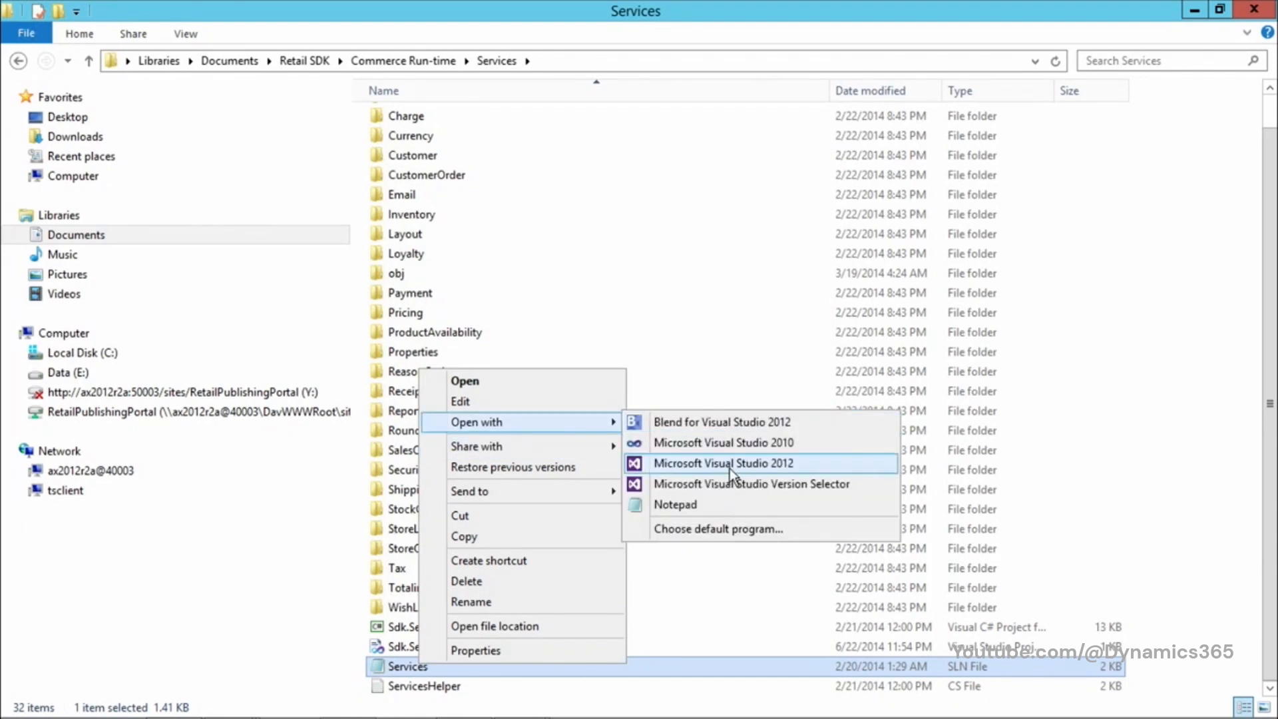
mouse_move(721, 493)
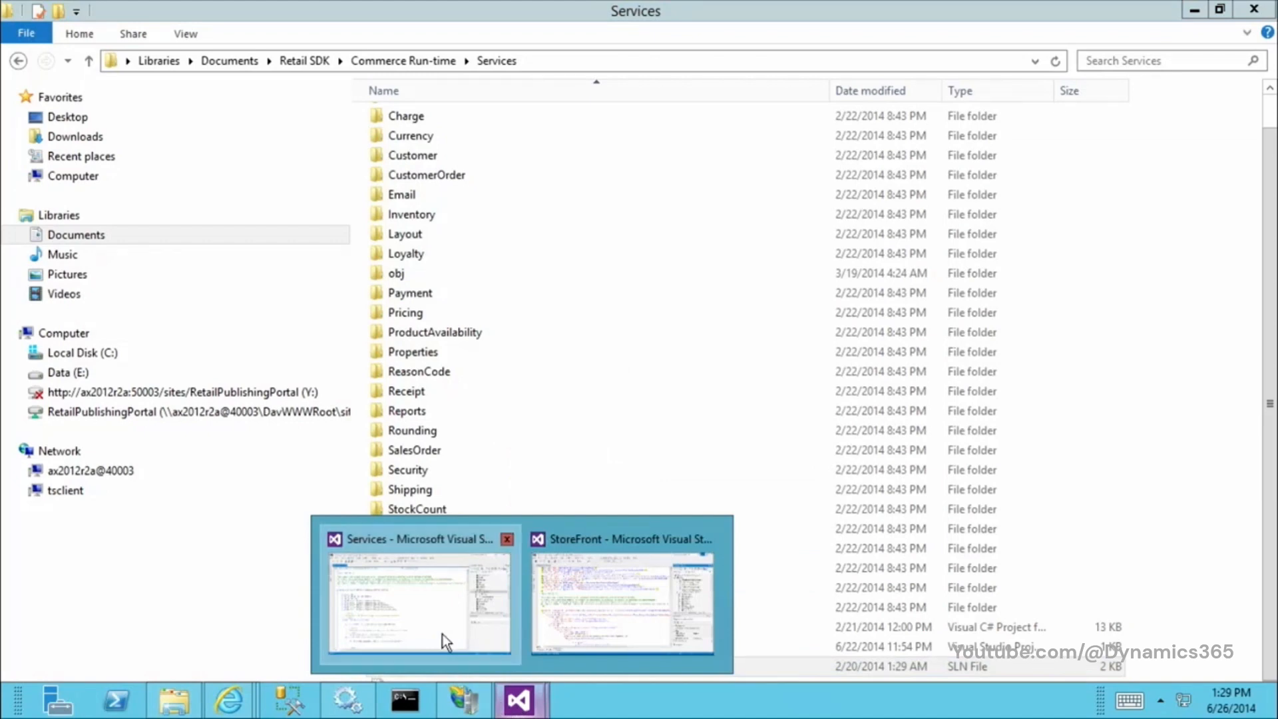
click(418, 600)
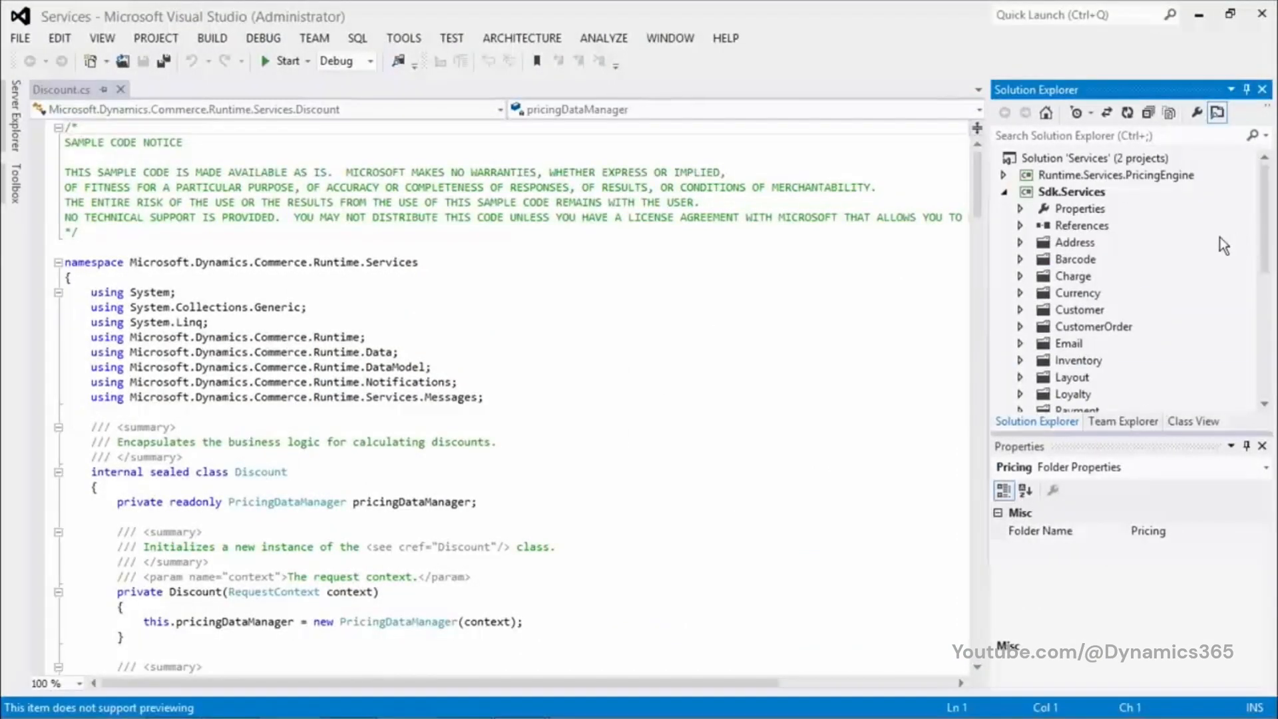
mouse_move(1271, 289)
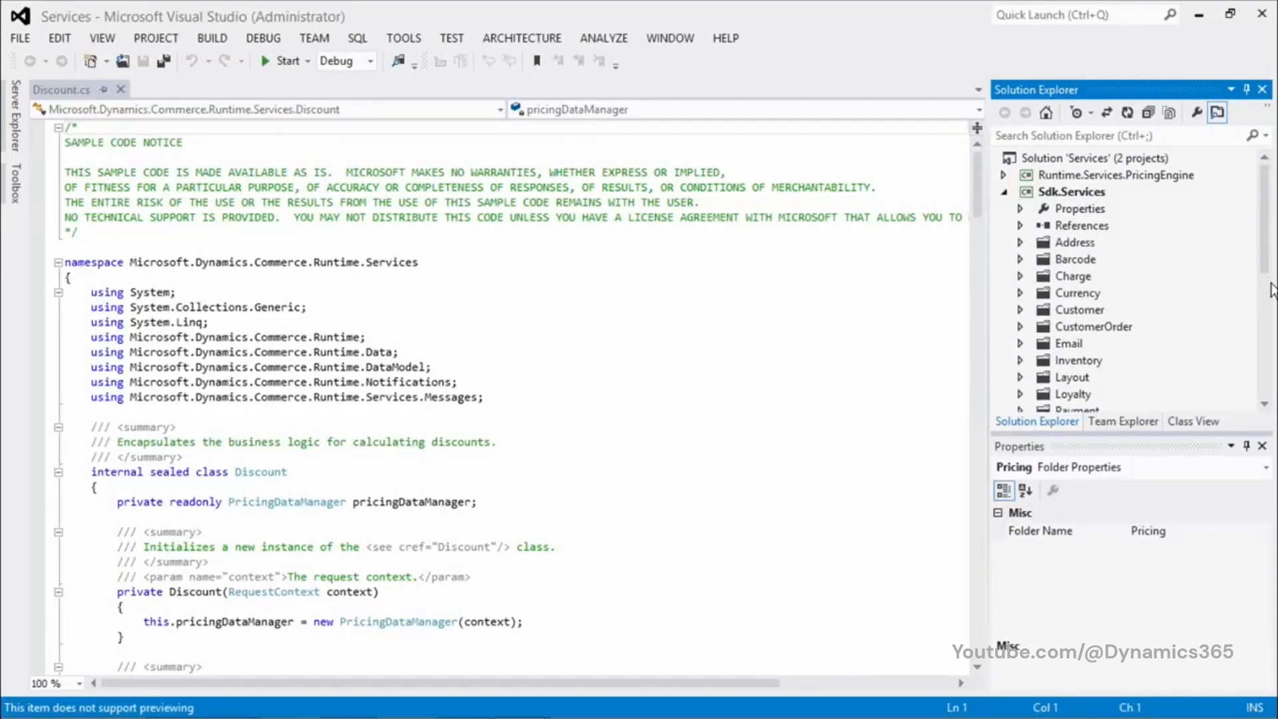
mouse_move(1269, 269)
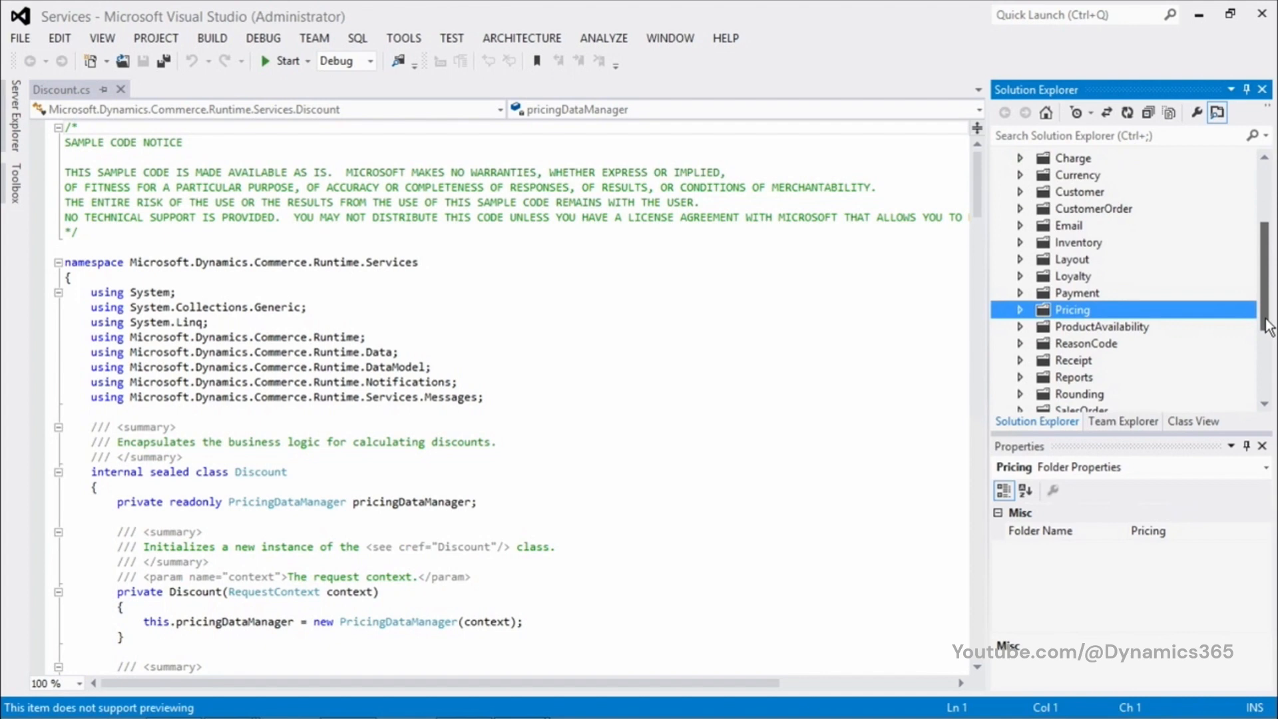
Expand Sdk.Services' Pricing folder to show Discount.cs, Price.cs and PricingService.cs.
click(1022, 309)
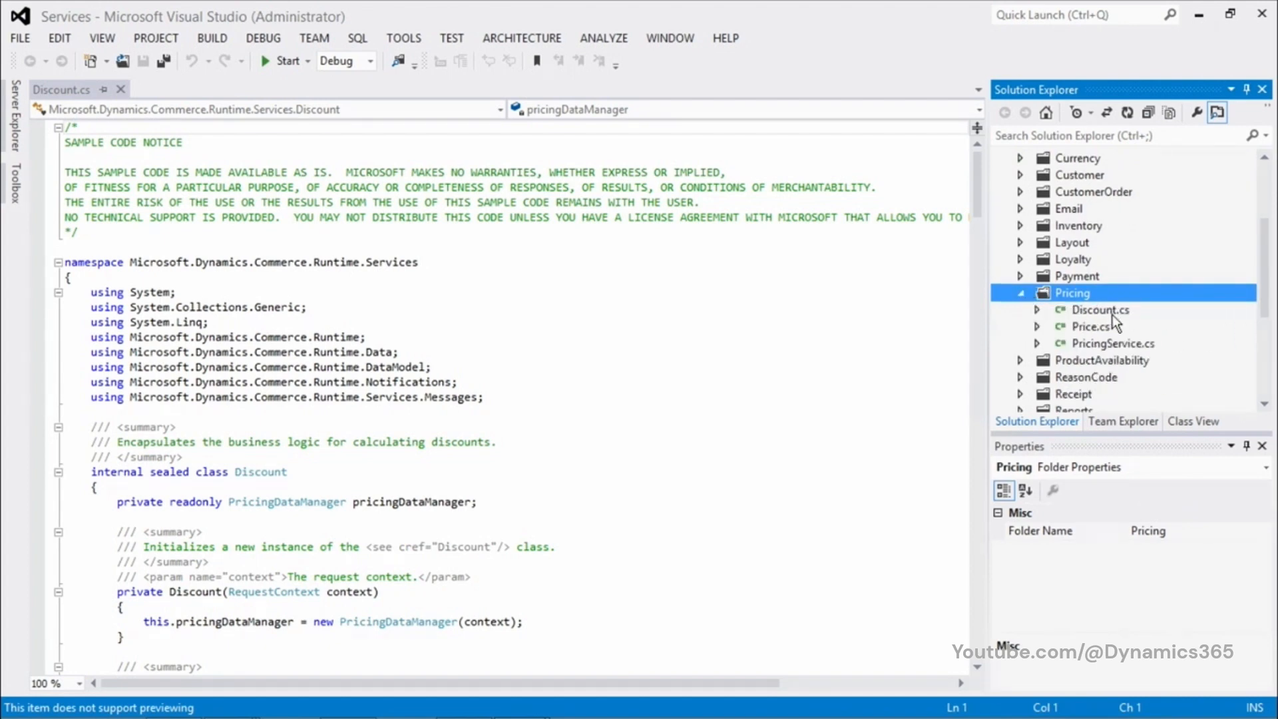
mouse_move(1134, 362)
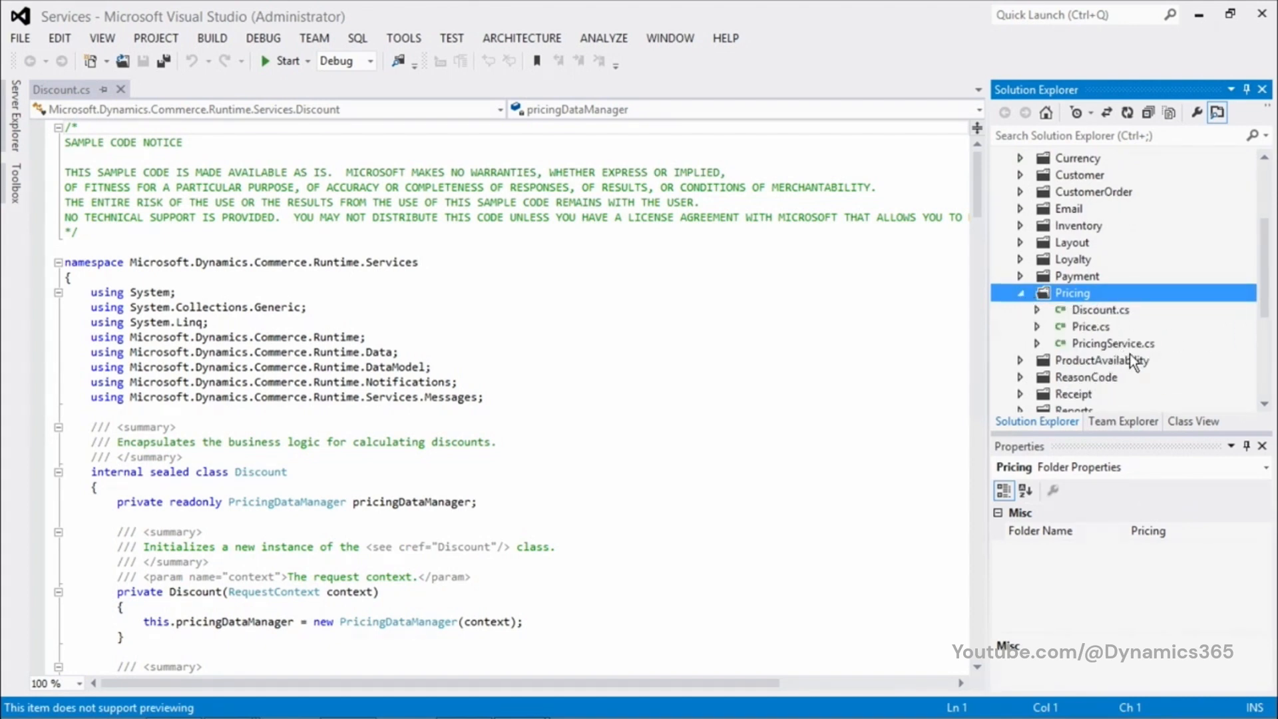